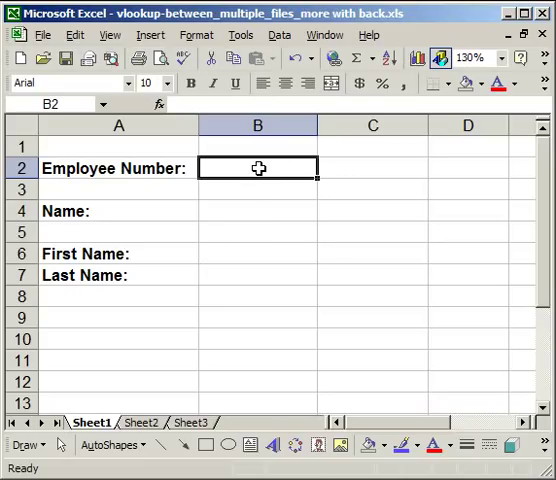
{"action": "mouse_move", "coordinate": [238, 210]}
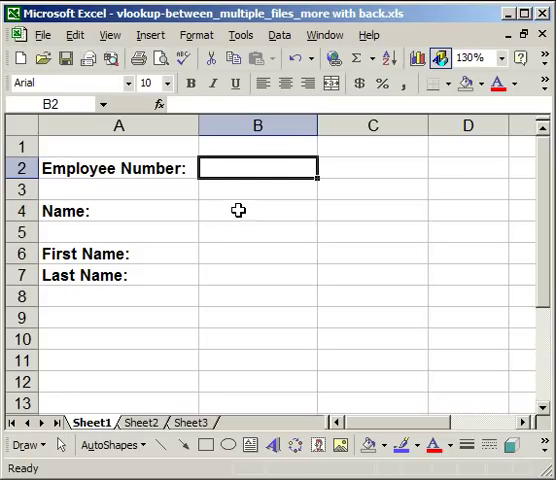
Review the Name, First Name and Last Name cells and the employee Number/Name table on the data sheet
{"action": "left_click", "coordinate": [256, 212]}
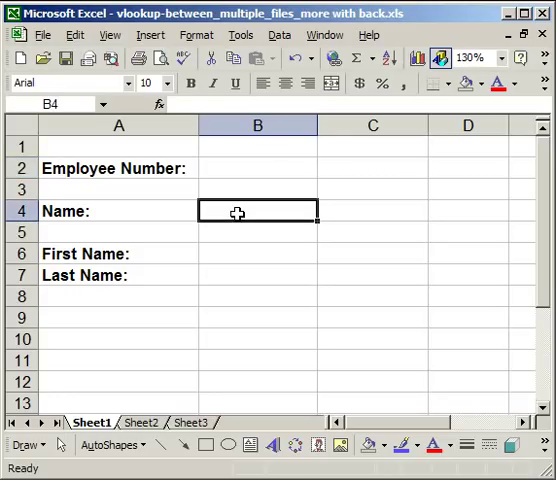
{"action": "left_click", "coordinate": [256, 252]}
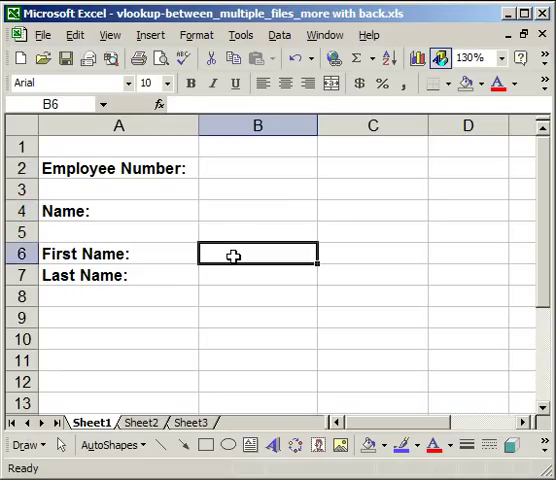
{"action": "left_click", "coordinate": [256, 276]}
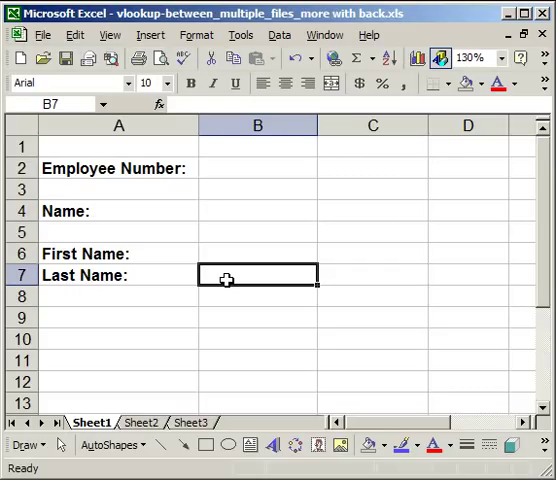
{"action": "mouse_move", "coordinate": [226, 280]}
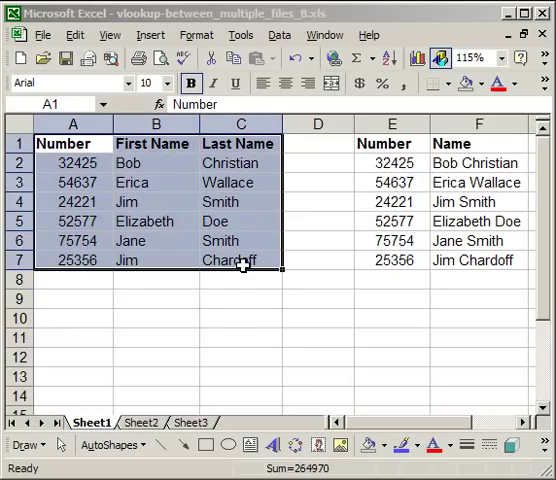
{"action": "left_click", "coordinate": [392, 144]}
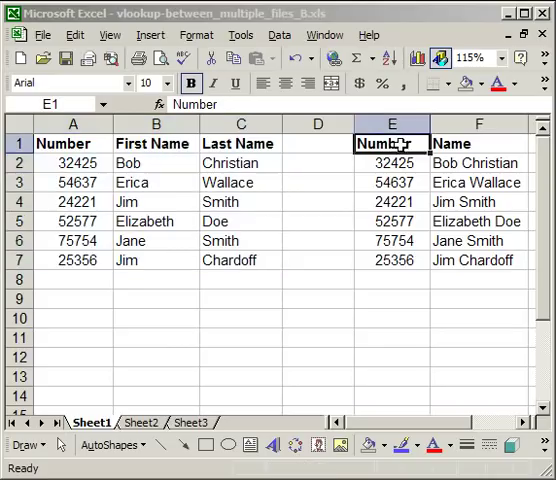
{"action": "left_click_drag", "start_coordinate": [392, 144], "coordinate": [504, 260]}
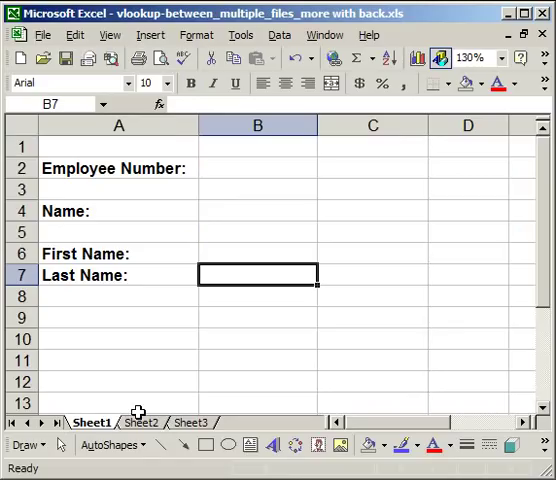
{"action": "left_click", "coordinate": [142, 422]}
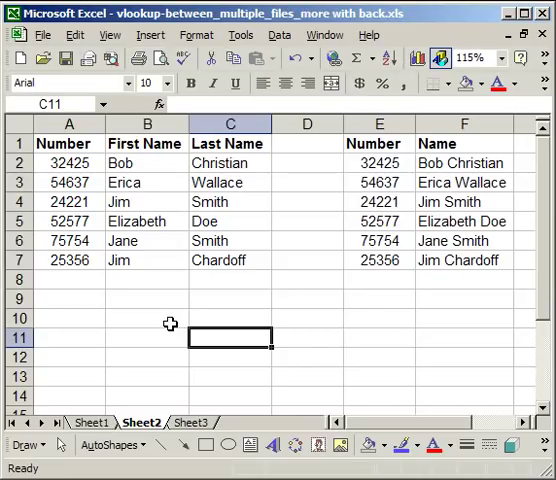
{"action": "mouse_move", "coordinate": [90, 420]}
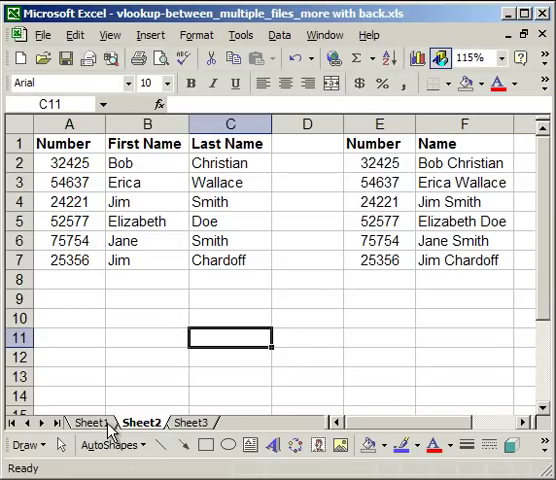
{"action": "left_click", "coordinate": [96, 424]}
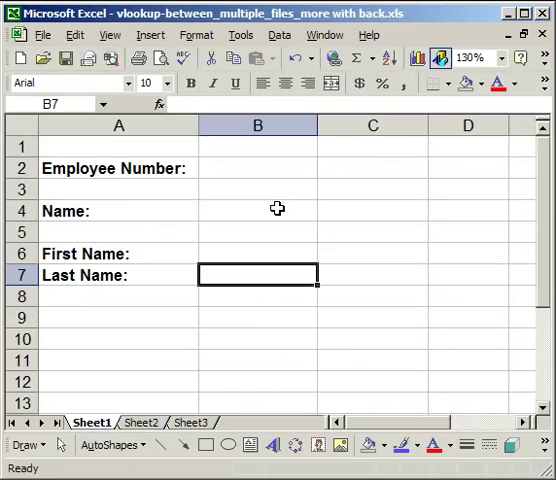
{"action": "left_click", "coordinate": [256, 210]}
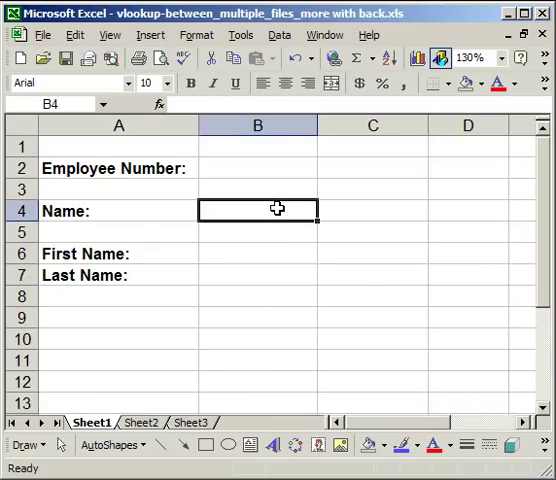
{"action": "mouse_move", "coordinate": [76, 300]}
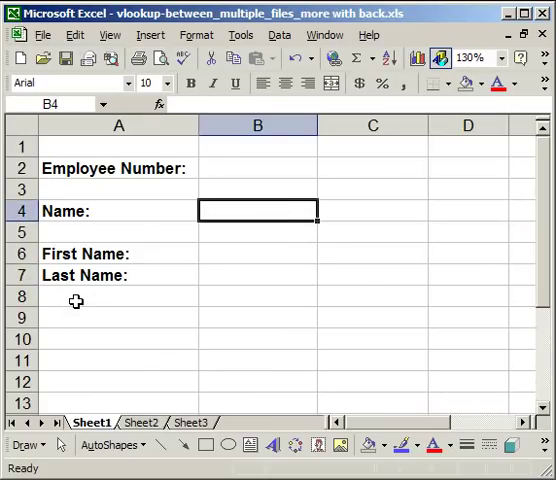
{"action": "left_click", "coordinate": [118, 338]}
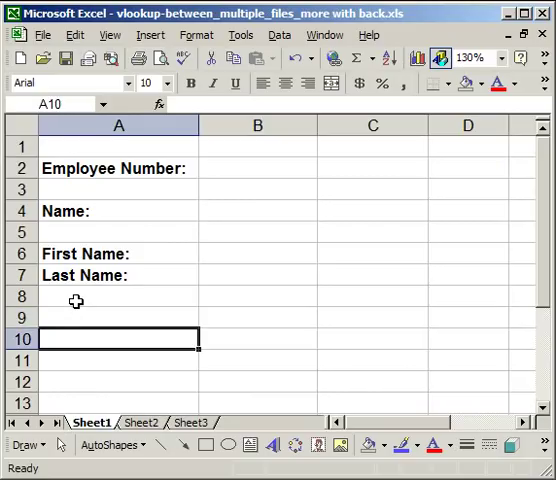
{"action": "left_click_drag", "start_coordinate": [76, 296], "coordinate": [76, 356]}
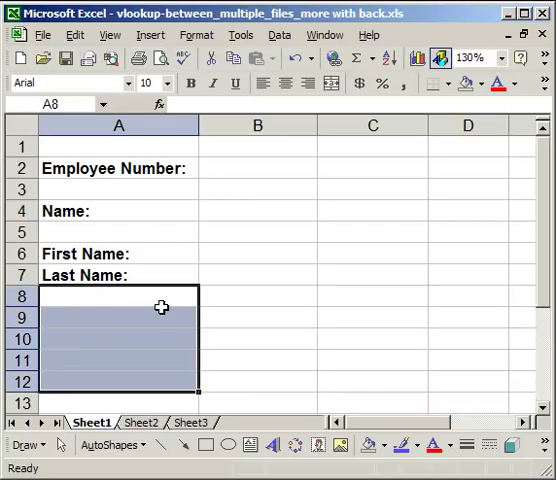
{"action": "mouse_move", "coordinate": [216, 218]}
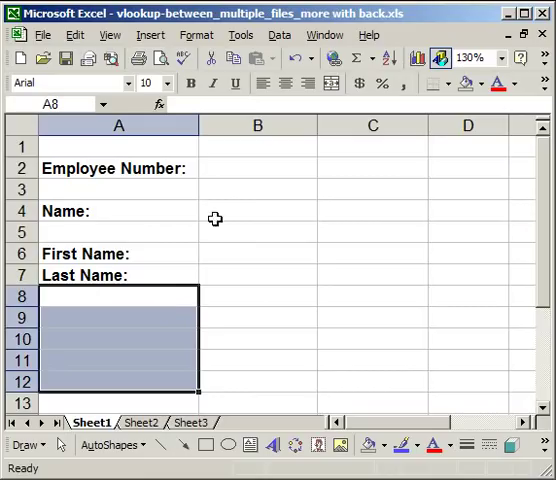
{"action": "mouse_move", "coordinate": [252, 212]}
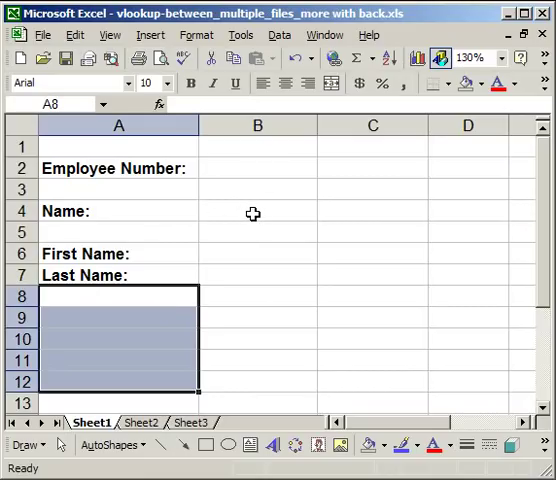
Start =vlookup( in the Name cell B4 with the employee number in B2 as lookup value
{"action": "left_click", "coordinate": [252, 212]}
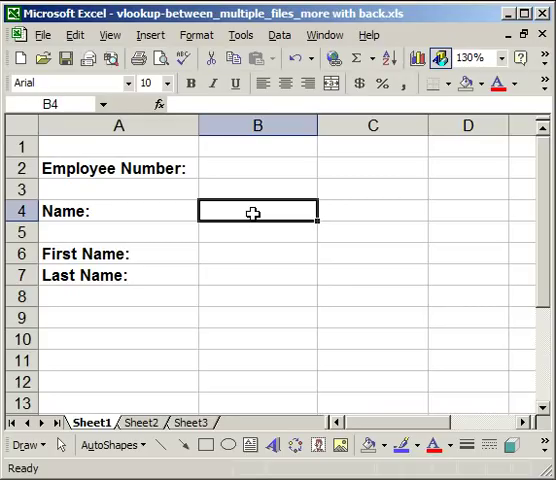
{"action": "type", "text": "="}
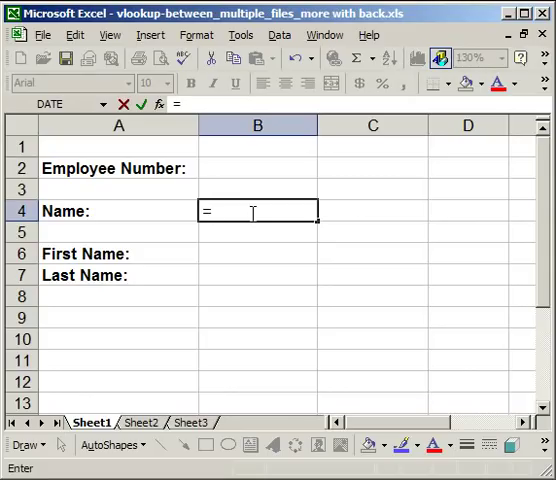
{"action": "type", "text": "vlookup"}
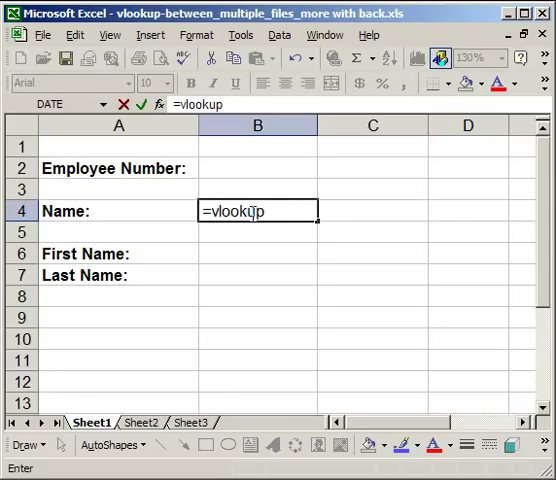
{"action": "type", "text": "("}
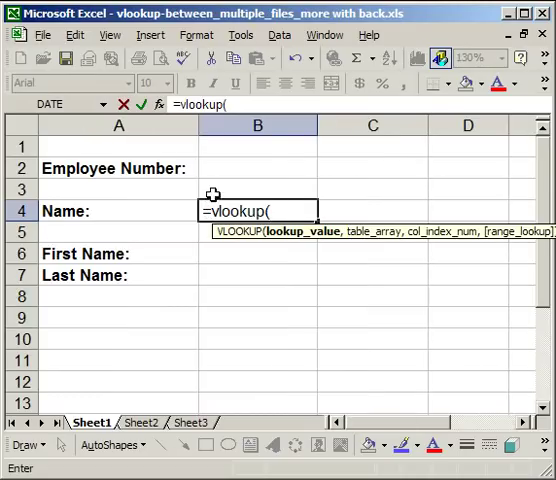
{"action": "left_click", "coordinate": [256, 168]}
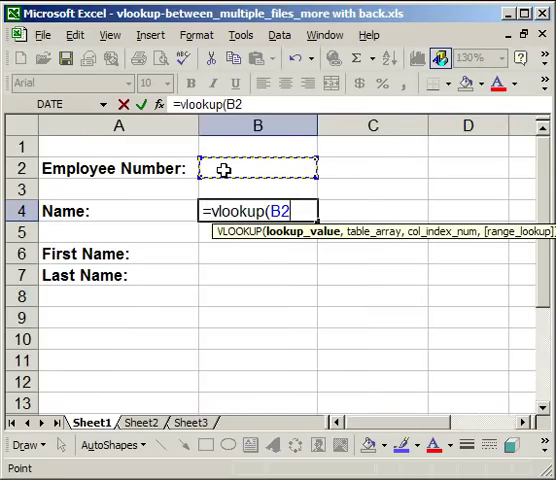
{"action": "type", "text": ","}
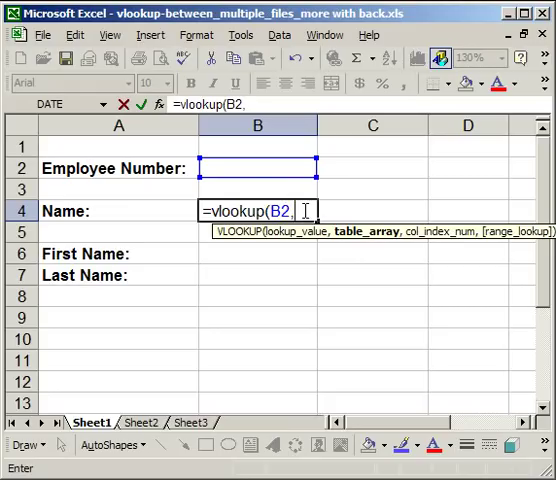
Point the VLOOKUP at the other workbook's Sheet1!$E$2:$F$7 table, column 2, exact match (false)
{"action": "left_click", "coordinate": [322, 36]}
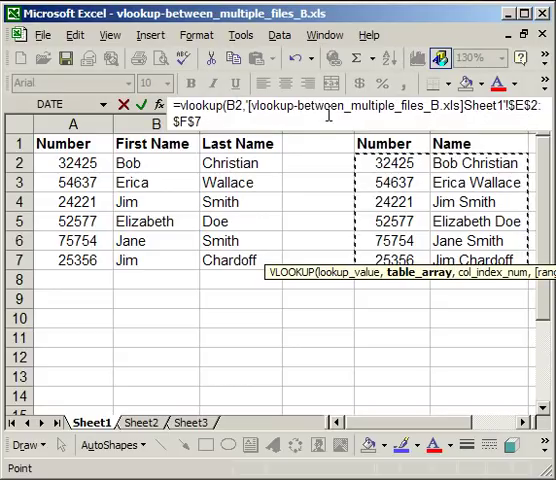
{"action": "mouse_move", "coordinate": [468, 228]}
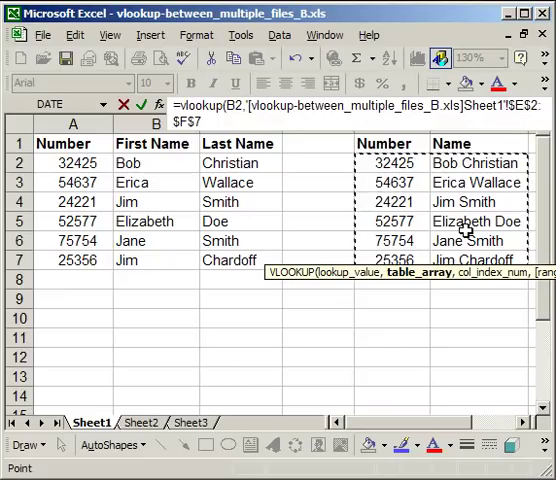
{"action": "type", "text": ","}
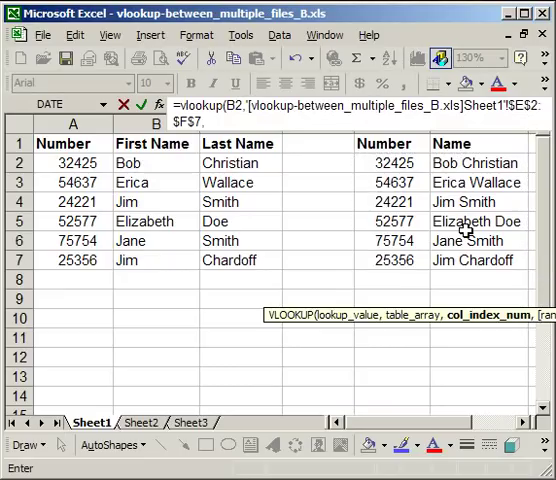
{"action": "type", "text": ",2"}
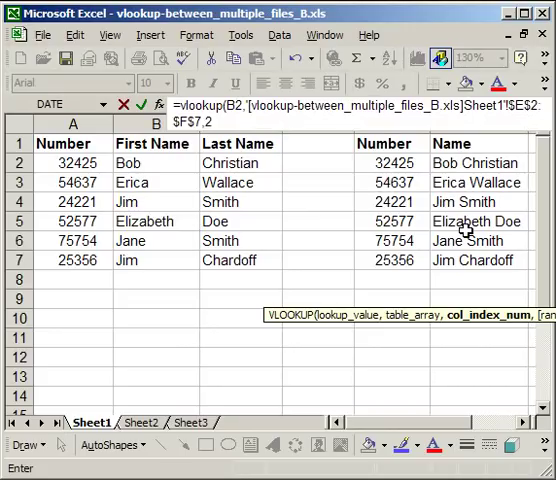
{"action": "mouse_move", "coordinate": [458, 222]}
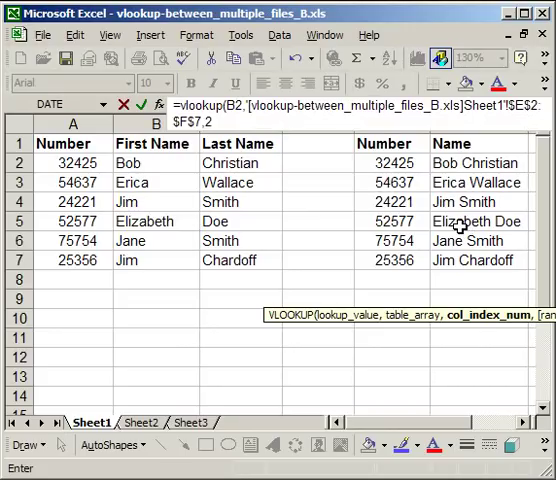
{"action": "type", "text": ",false"}
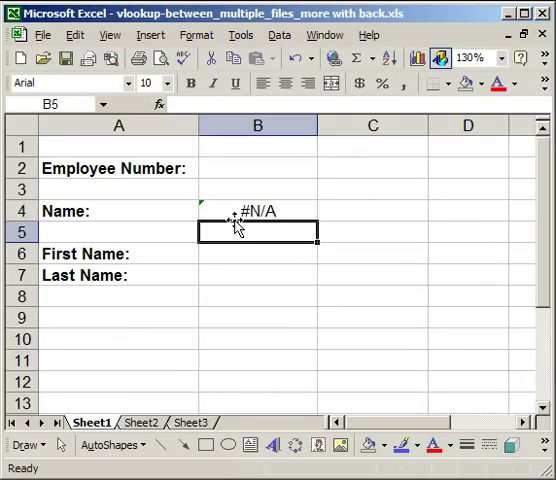
Enter employee number 52577 in B2 so Name returns Elizabeth Doe
{"action": "left_click", "coordinate": [256, 210]}
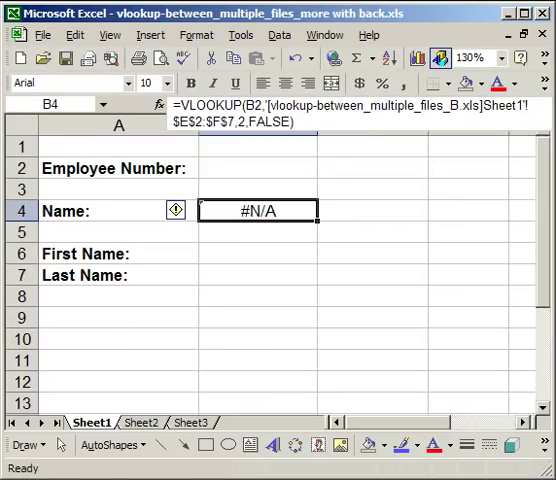
{"action": "left_click", "coordinate": [256, 168]}
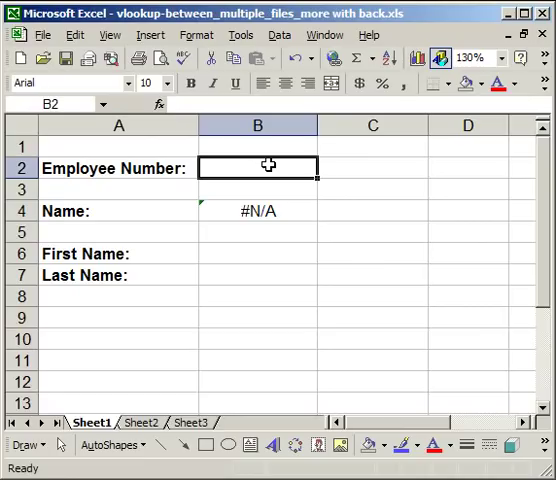
{"action": "type", "text": "52577"}
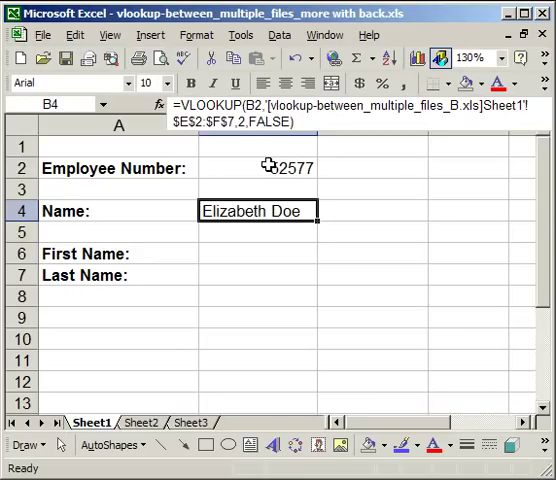
{"action": "left_click", "coordinate": [256, 252]}
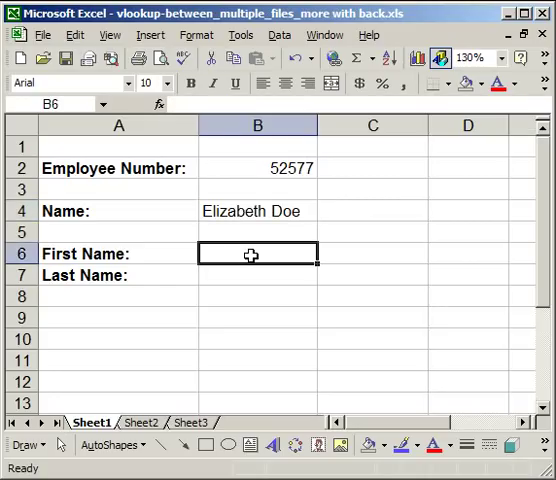
Enter in B6 a VLOOKUP of B2 on the other workbook's $A$2:$C$7 table, column 2, false, returning Elizabeth
{"action": "type", "text": "="}
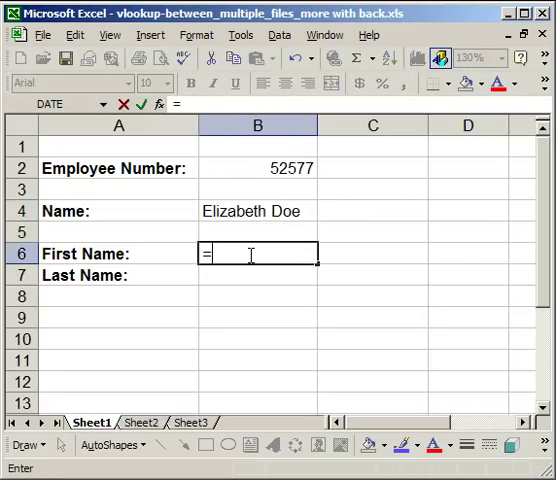
{"action": "type", "text": "vlookup("}
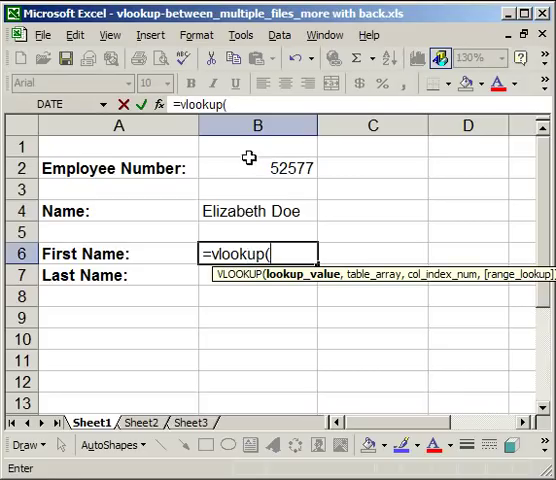
{"action": "left_click", "coordinate": [256, 168]}
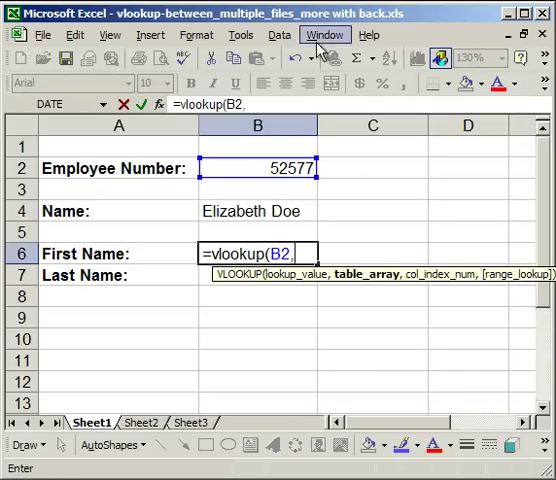
{"action": "left_click", "coordinate": [324, 36]}
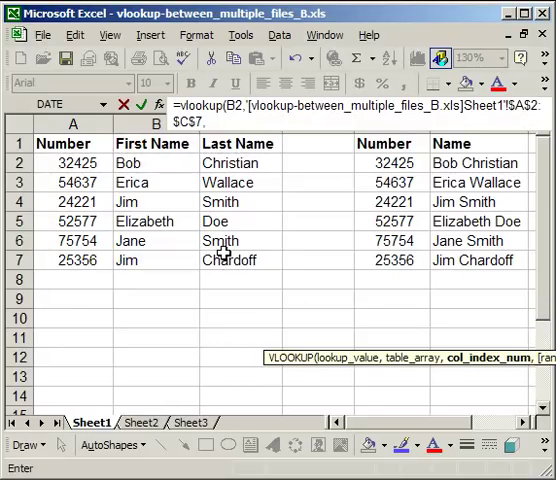
{"action": "mouse_move", "coordinate": [148, 184]}
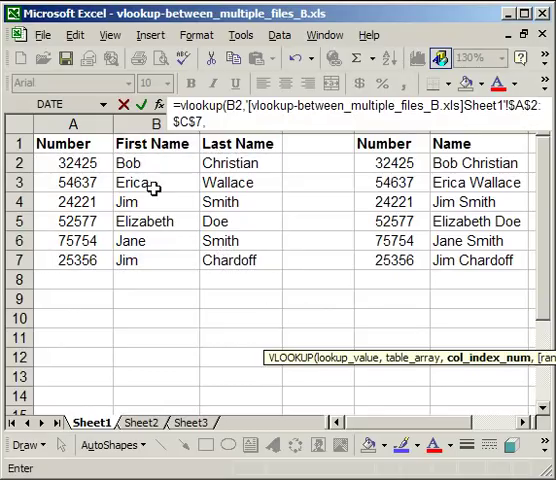
{"action": "mouse_move", "coordinate": [156, 260]}
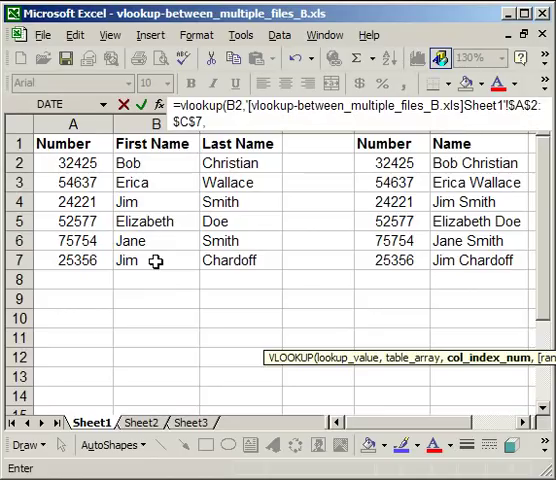
{"action": "type", "text": ",2,"}
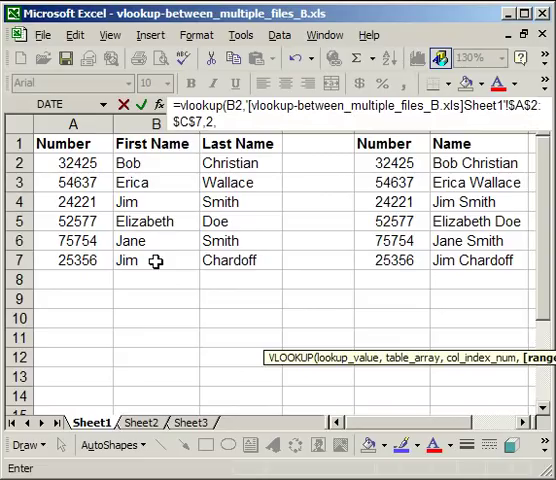
{"action": "type", "text": "false"}
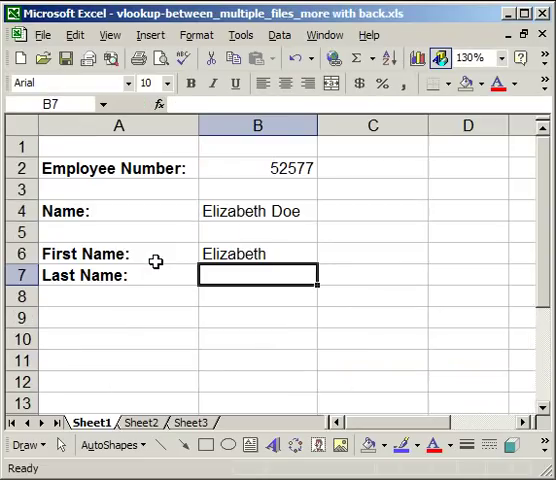
{"action": "mouse_move", "coordinate": [226, 276]}
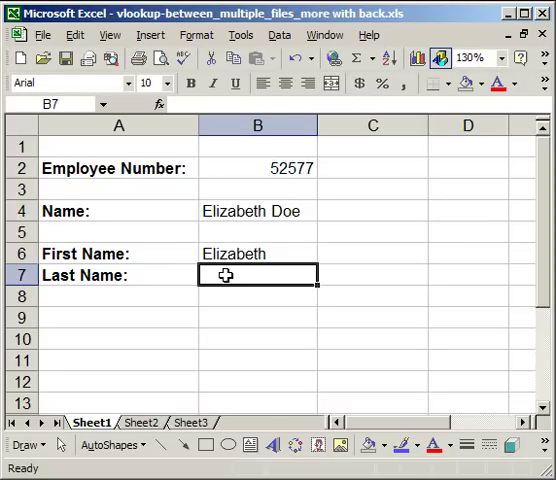
Enter in B7 a VLOOKUP of B2 on the other workbook's $A$2:$C$7 table, column 3, false, returning Doe
{"action": "type", "text": "="}
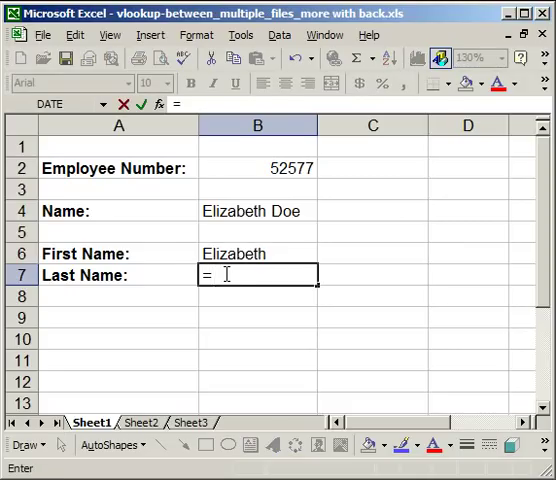
{"action": "type", "text": "vlookup"}
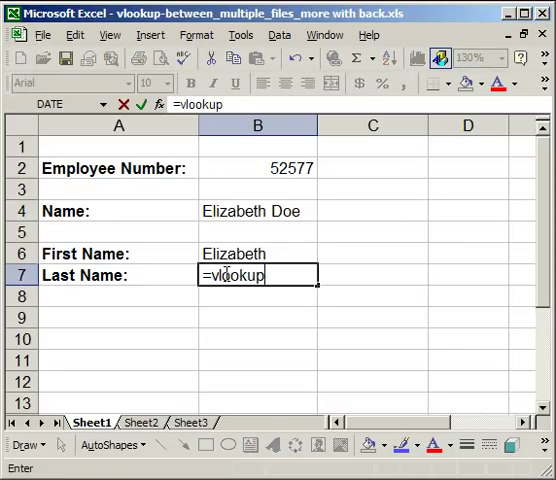
{"action": "type", "text": "("}
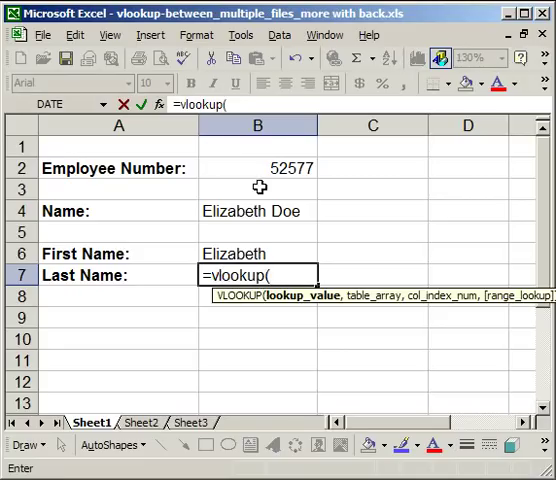
{"action": "left_click", "coordinate": [256, 168]}
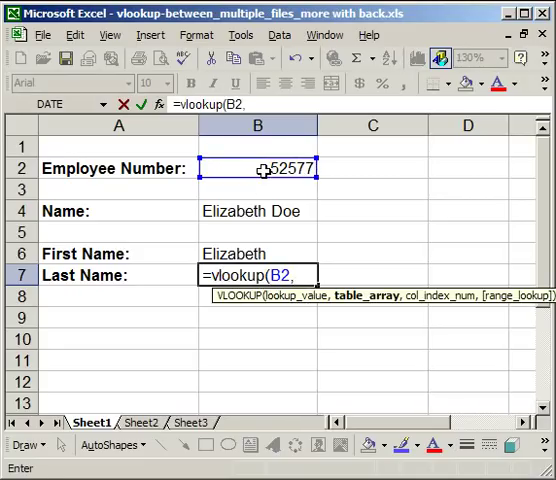
{"action": "left_click", "coordinate": [324, 34]}
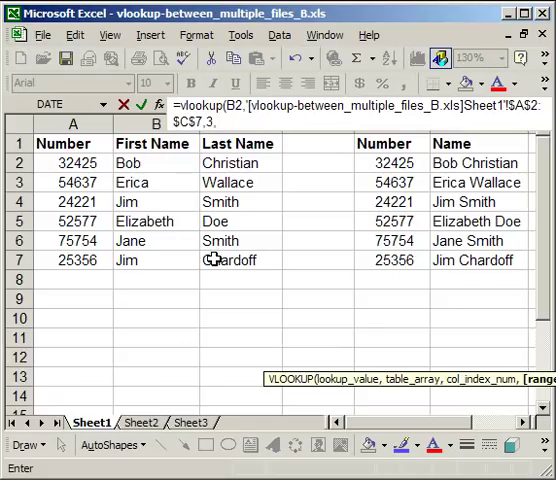
{"action": "type", "text": "false)"}
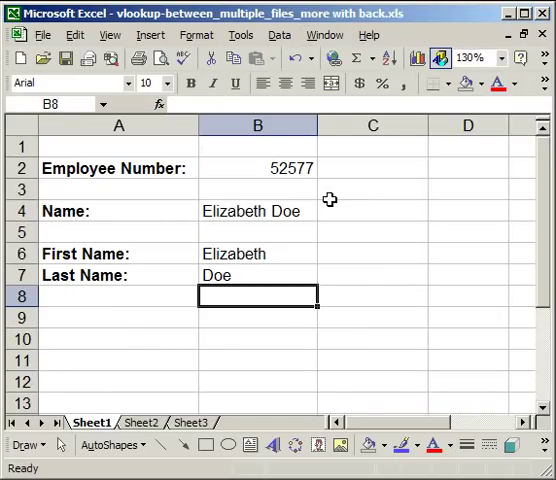
{"action": "mouse_move", "coordinate": [84, 352]}
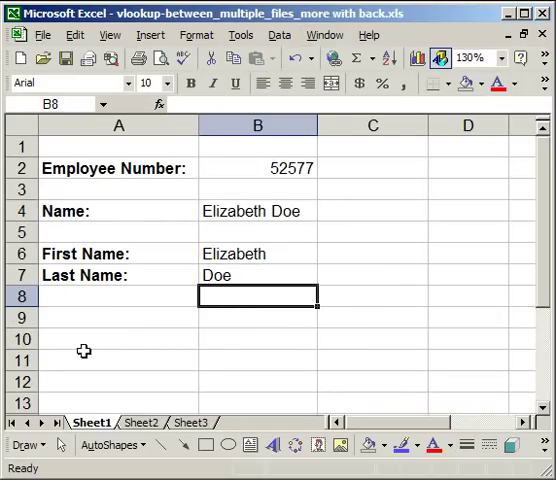
{"action": "left_click", "coordinate": [256, 212]}
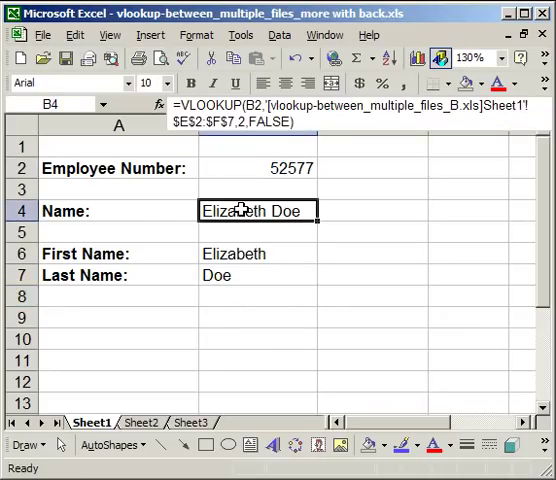
{"action": "left_click", "coordinate": [256, 252]}
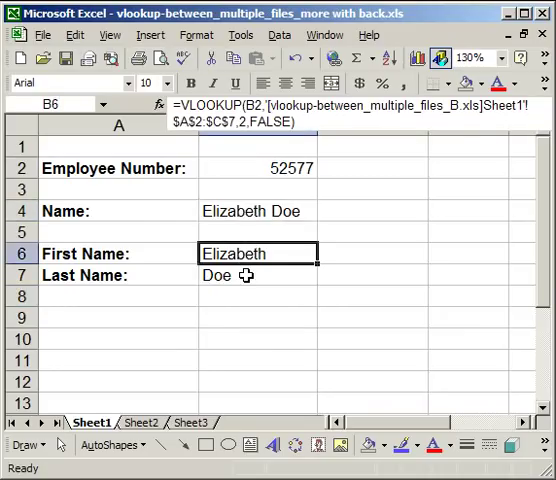
{"action": "left_click", "coordinate": [256, 296]}
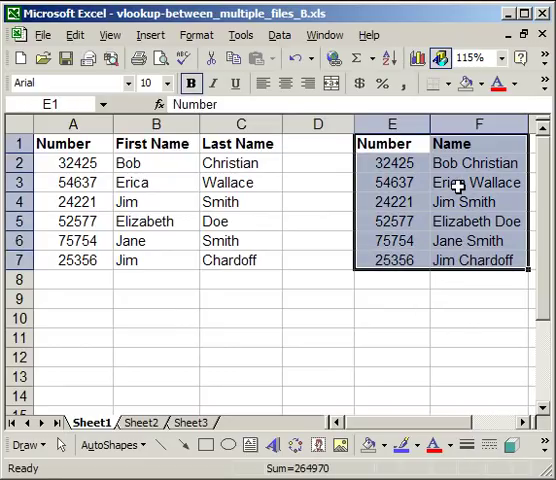
{"action": "left_click", "coordinate": [478, 182]}
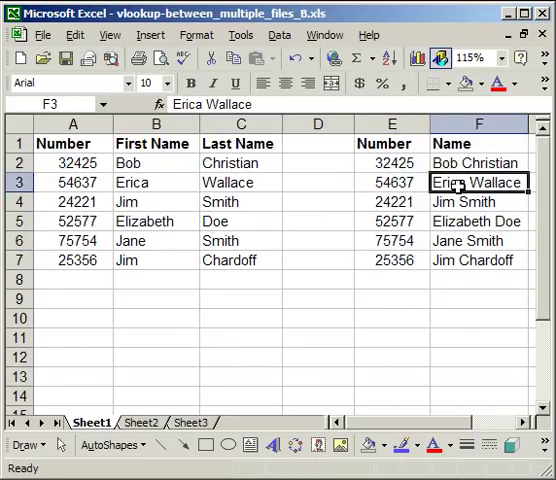
{"action": "mouse_move", "coordinate": [460, 204]}
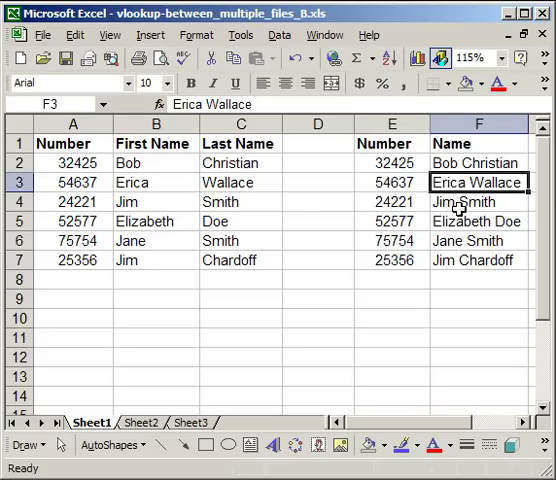
{"action": "left_click", "coordinate": [478, 200]}
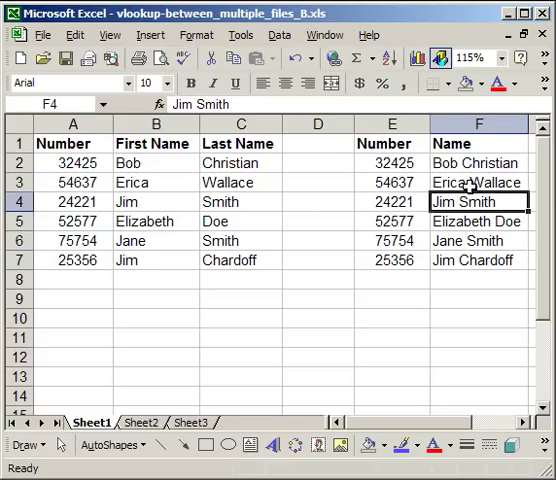
{"action": "left_click", "coordinate": [476, 162]}
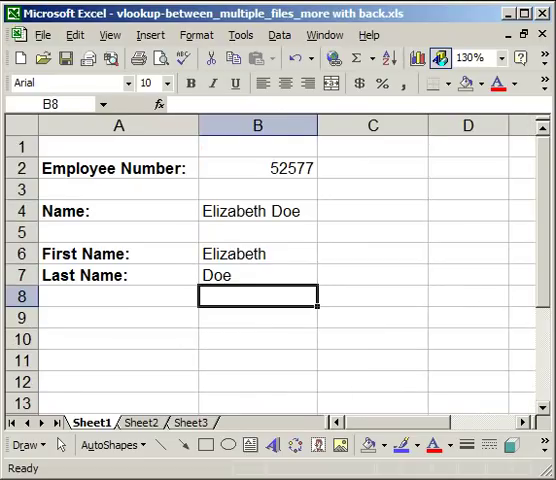
{"action": "mouse_move", "coordinate": [248, 208]}
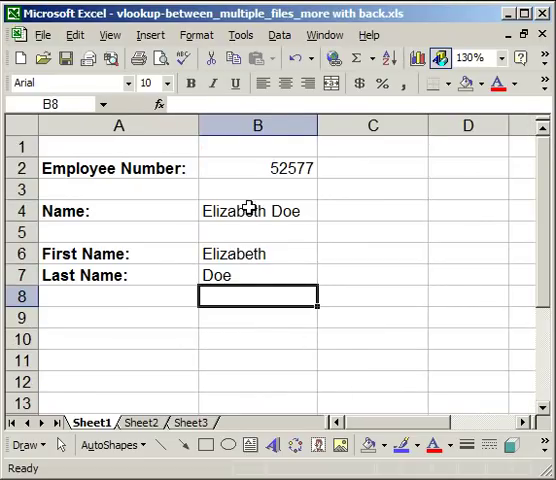
{"action": "double_click", "coordinate": [256, 210]}
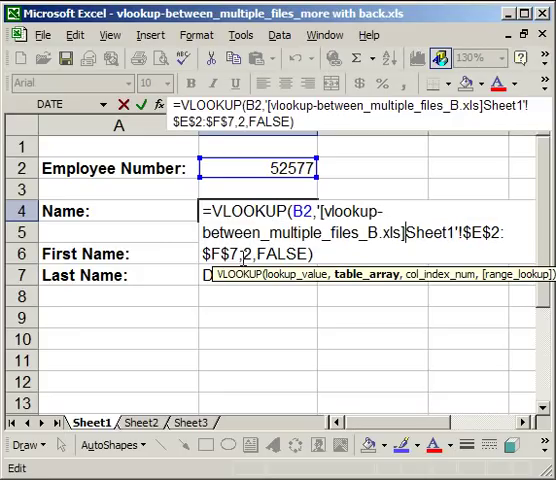
{"action": "mouse_move", "coordinate": [356, 276]}
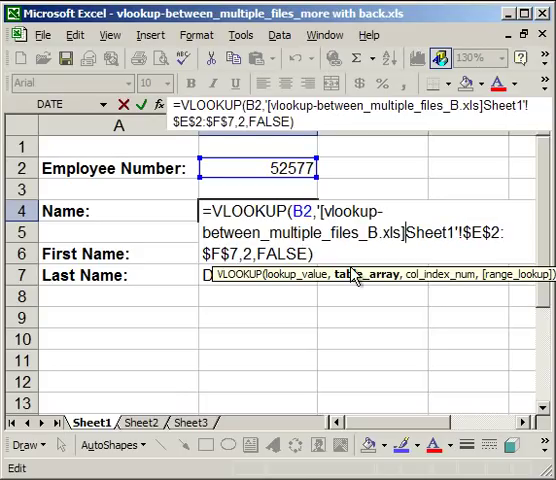
{"action": "key", "text": "Enter"}
{"action": "type", "text": "="}
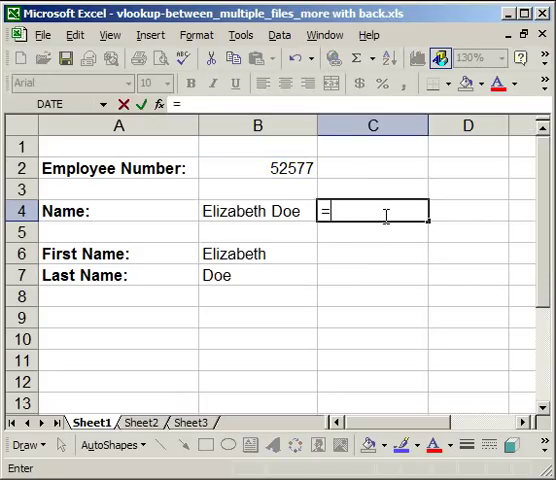
Enter in C4 a VLOOKUP of B2 on Sheet2's E2:F7 table, column 2, false, returning Elizabeth Doe
{"action": "type", "text": "v"}
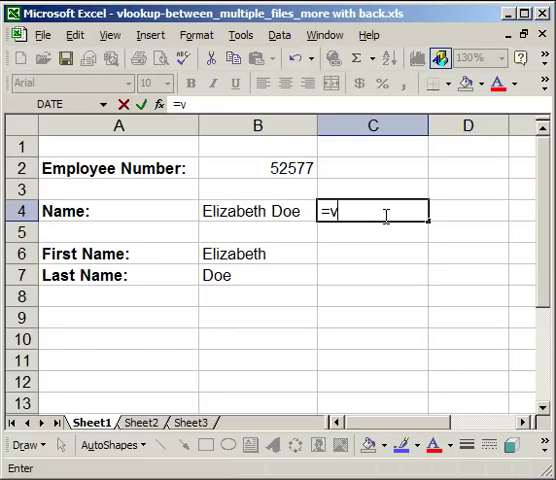
{"action": "type", "text": "lookup"}
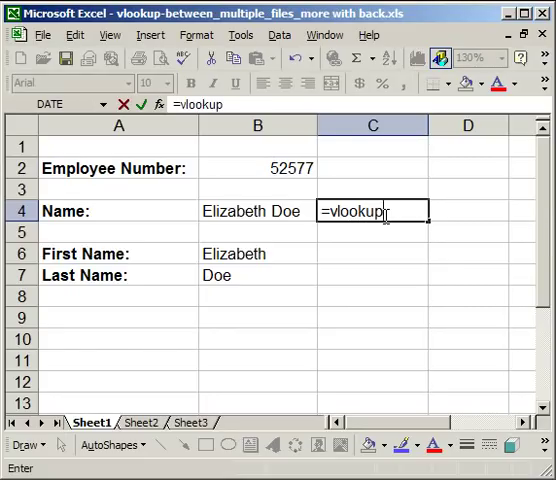
{"action": "type", "text": "("}
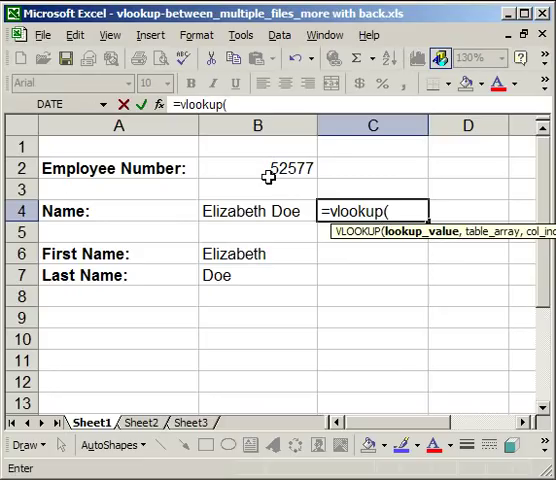
{"action": "left_click", "coordinate": [258, 168]}
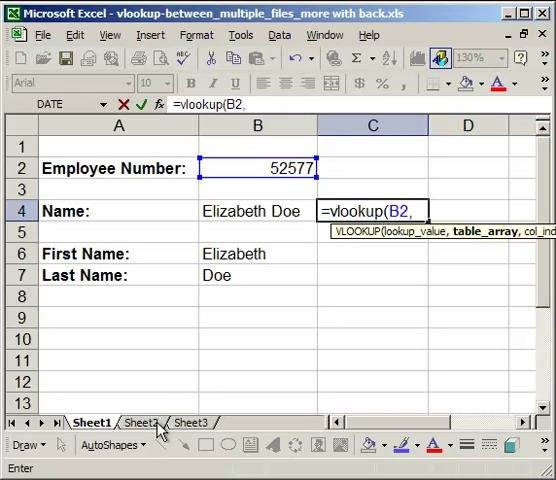
{"action": "left_click", "coordinate": [144, 424]}
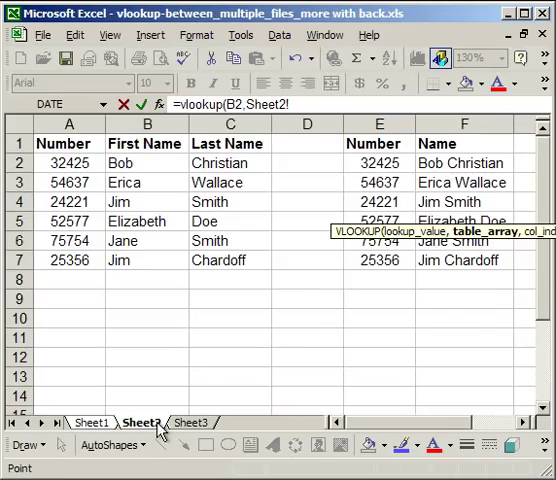
{"action": "left_click_drag", "start_coordinate": [380, 164], "coordinate": [462, 260]}
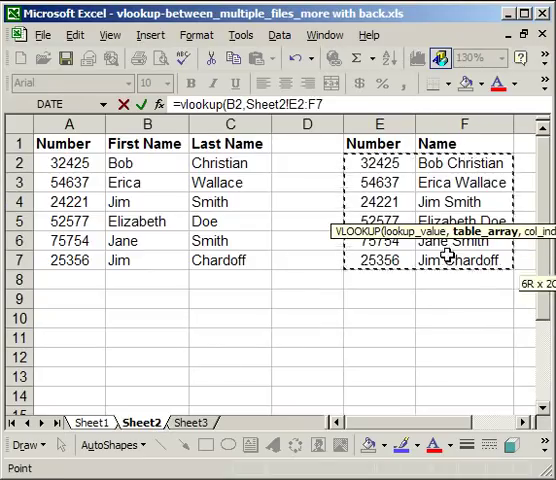
{"action": "type", "text": ","}
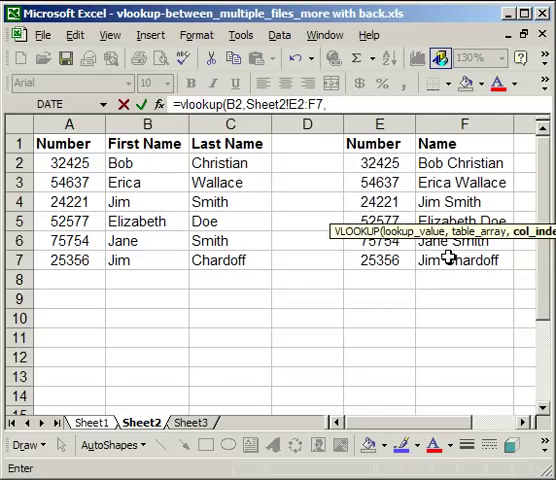
{"action": "type", "text": "2"}
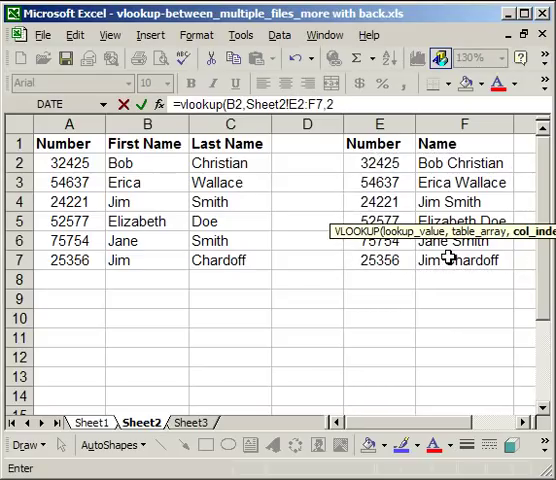
{"action": "type", "text": ",false"}
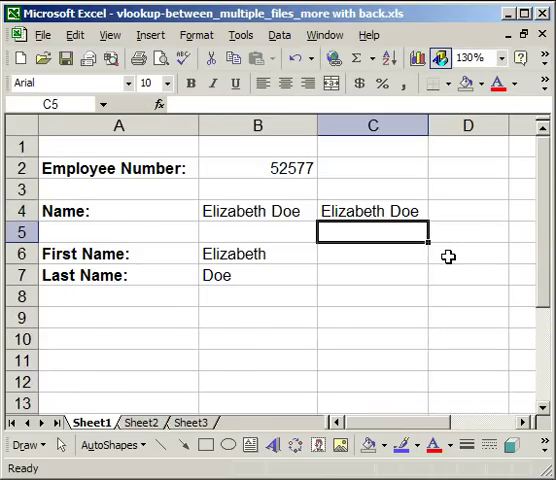
{"action": "mouse_move", "coordinate": [350, 212]}
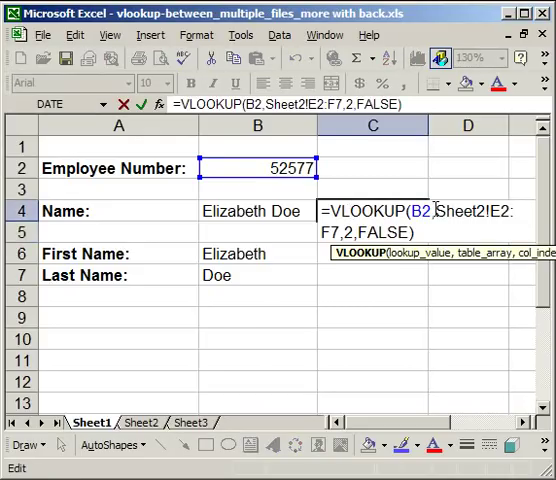
{"action": "double_click", "coordinate": [460, 212]}
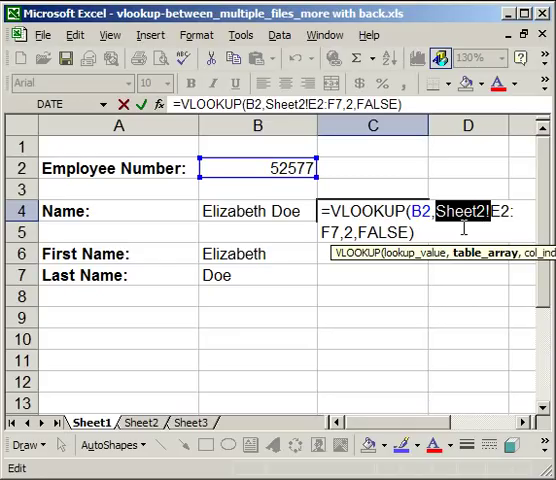
{"action": "key", "text": "Enter"}
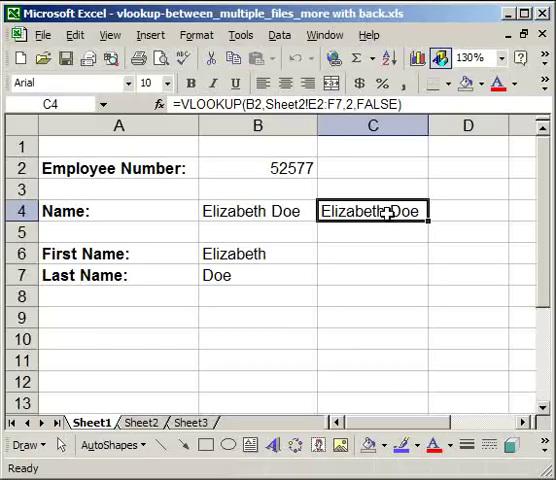
{"action": "mouse_move", "coordinate": [288, 214]}
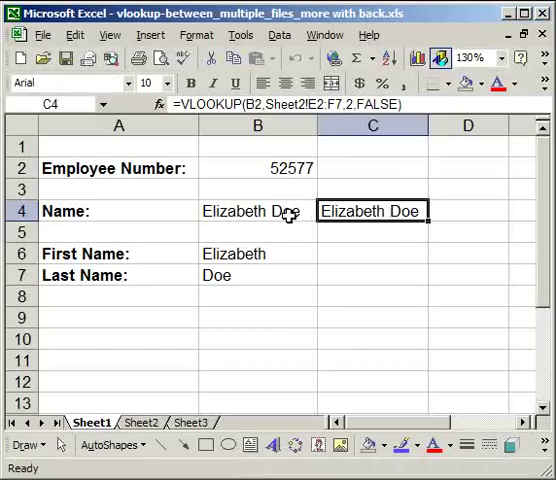
{"action": "left_click", "coordinate": [256, 212]}
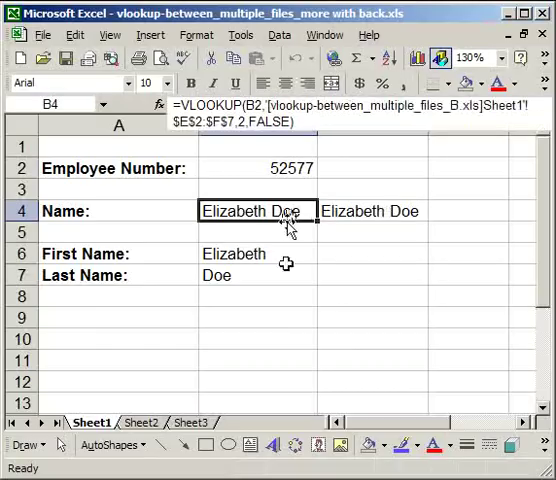
{"action": "left_click", "coordinate": [256, 276]}
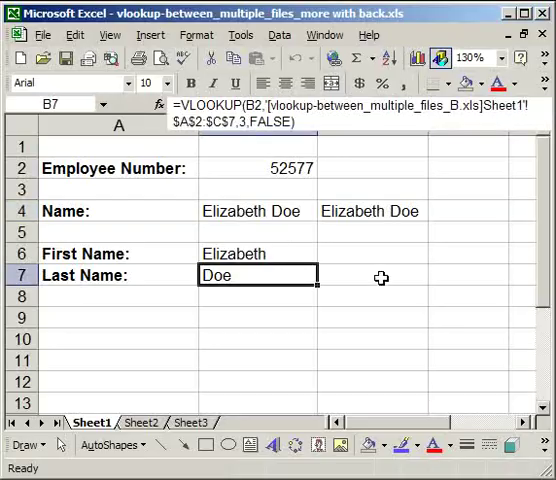